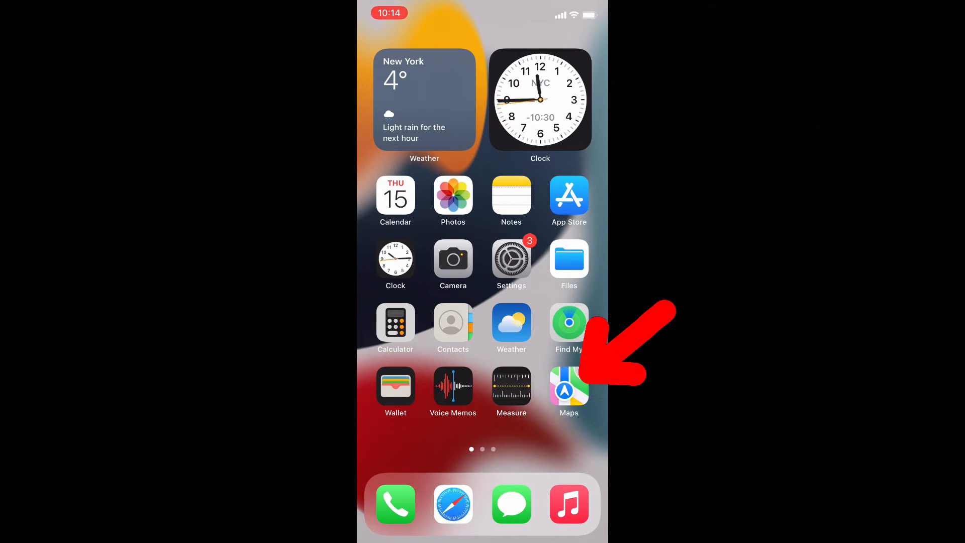
Step: Launch Apple Maps from the Home Screen to show your current location
click(568, 386)
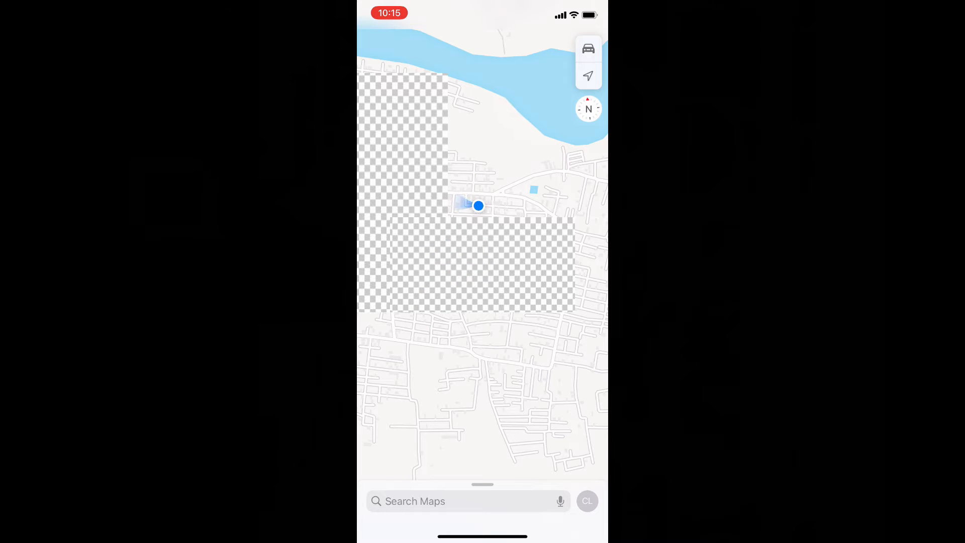
Step: Open the share sheet from the My Location card and scroll the app row to WhatsApp
click(478, 206)
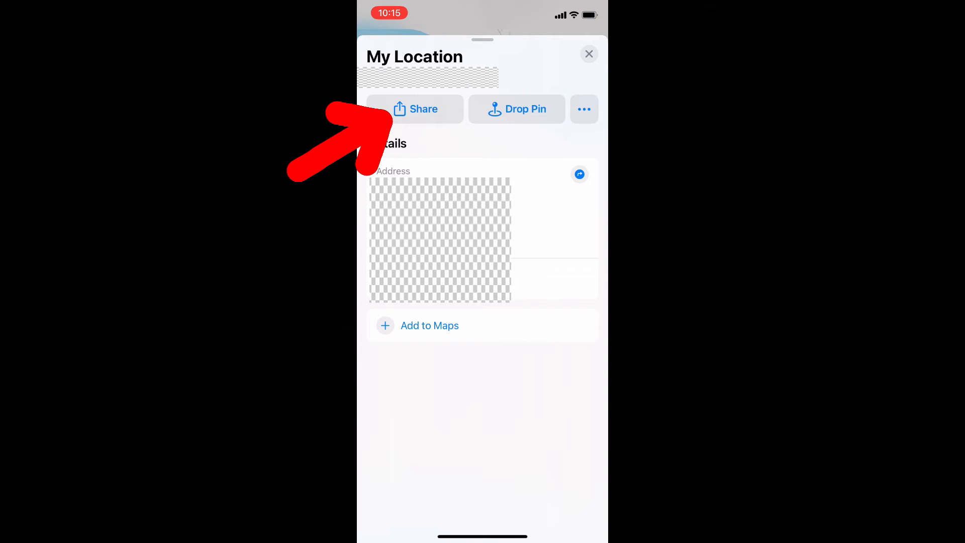
click(414, 109)
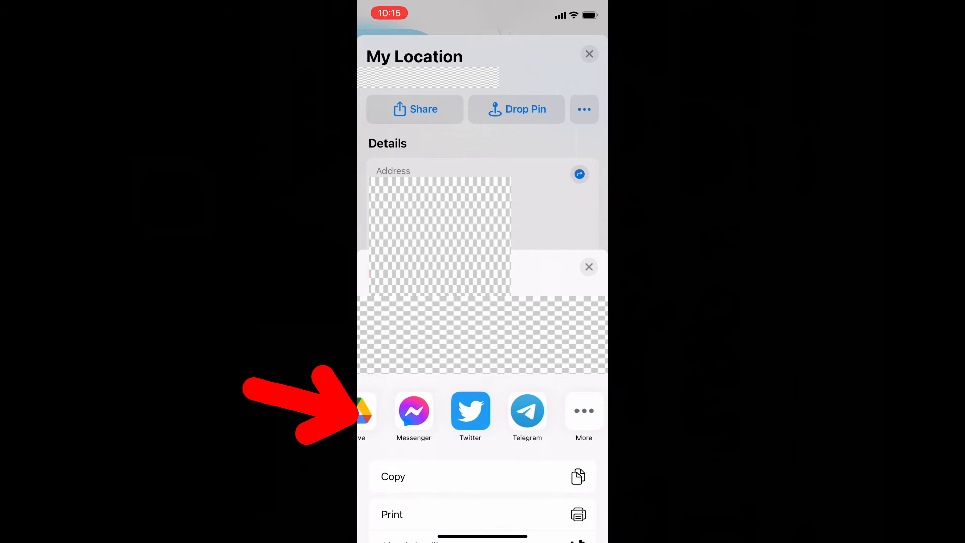
scroll(left, 3)
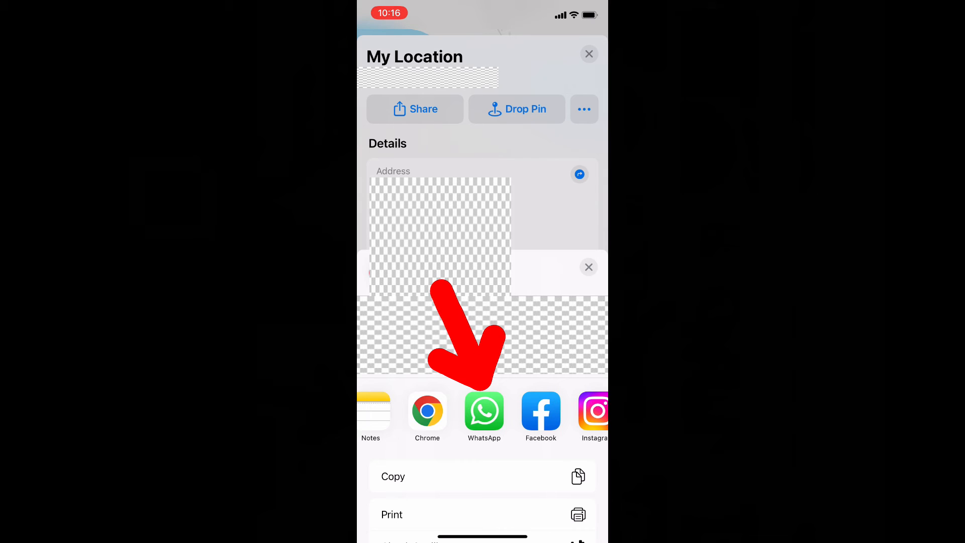
Step: Share the location via WhatsApp to a Frequently Contacted chat and continue with Next
click(484, 411)
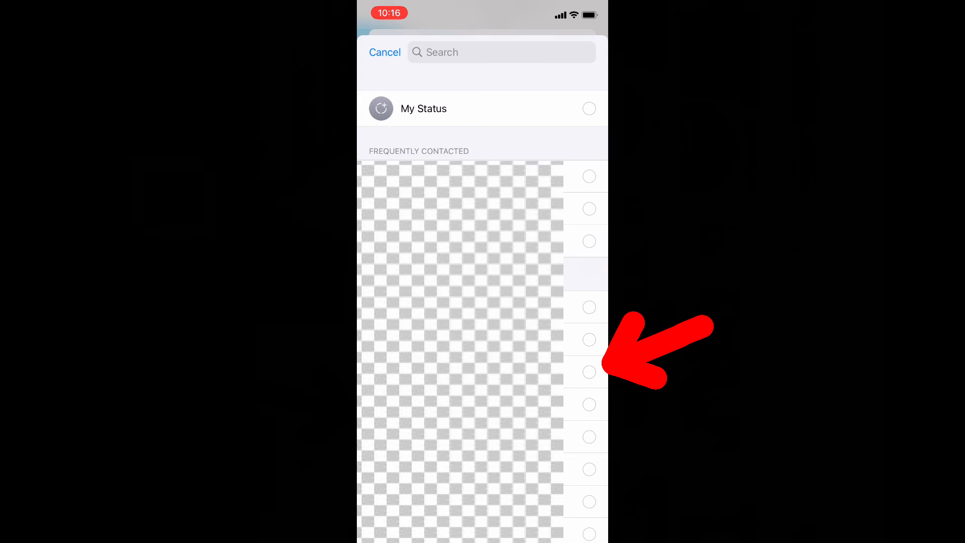
click(588, 371)
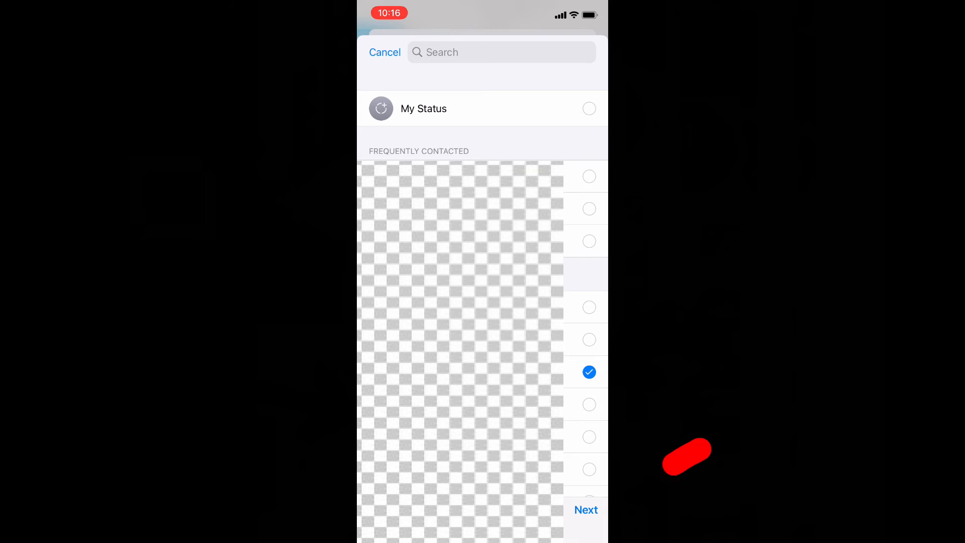
click(585, 510)
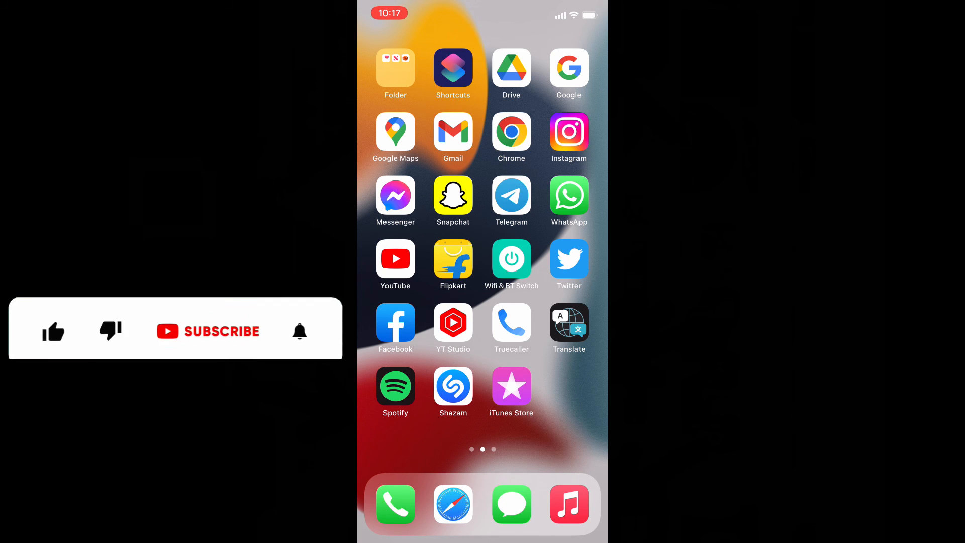
click(52, 289)
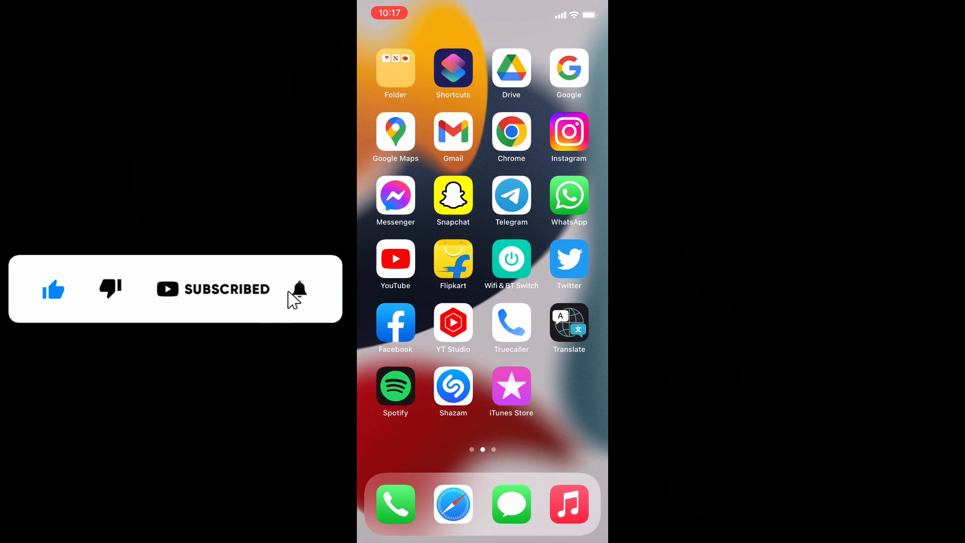
click(299, 289)
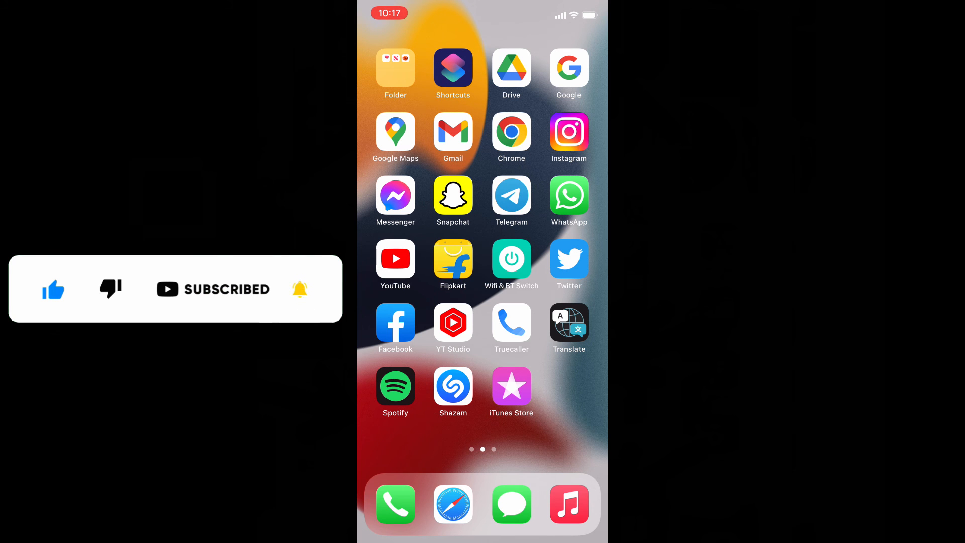